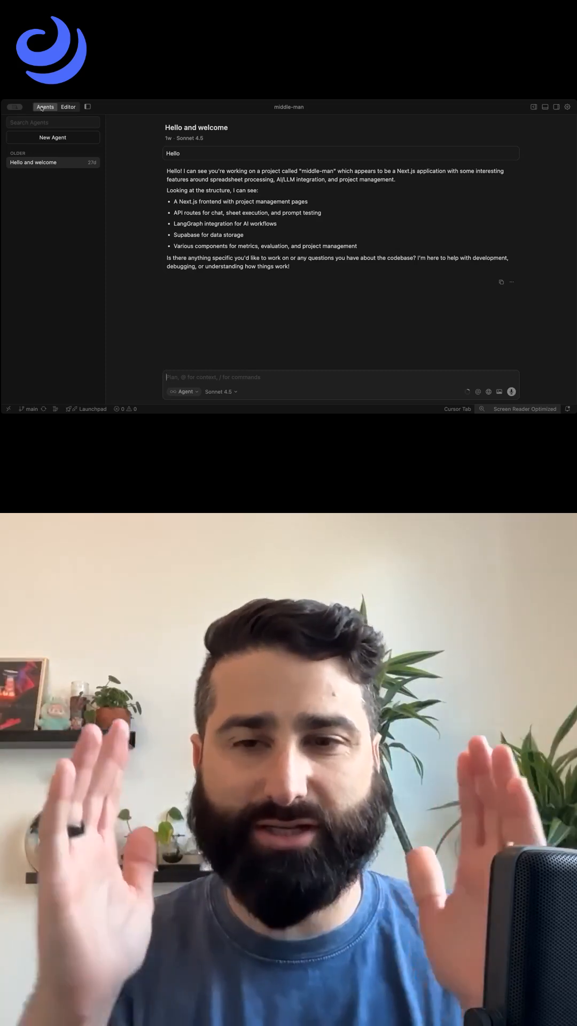
pyautogui.click(68, 107)
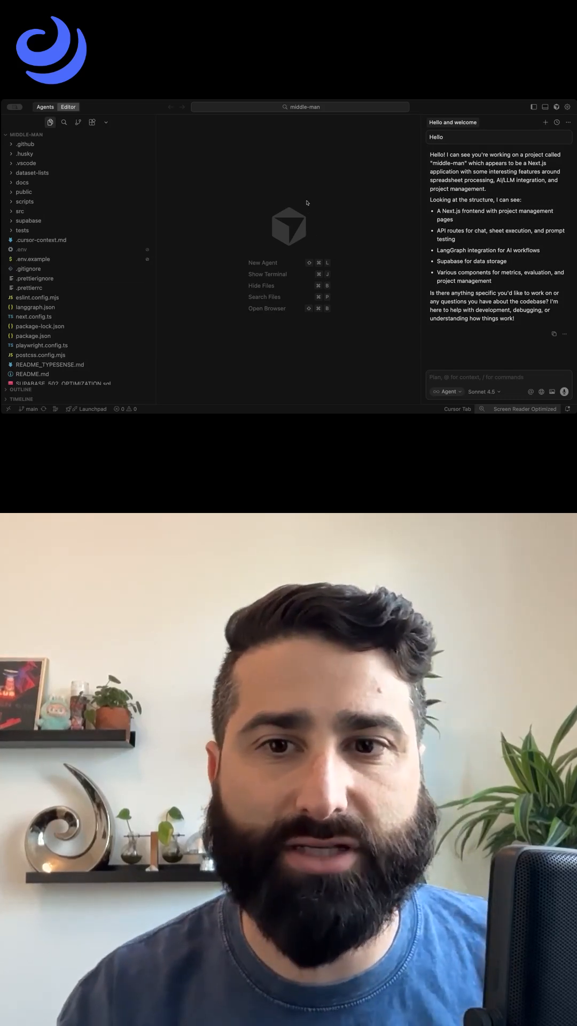
pyautogui.click(44, 107)
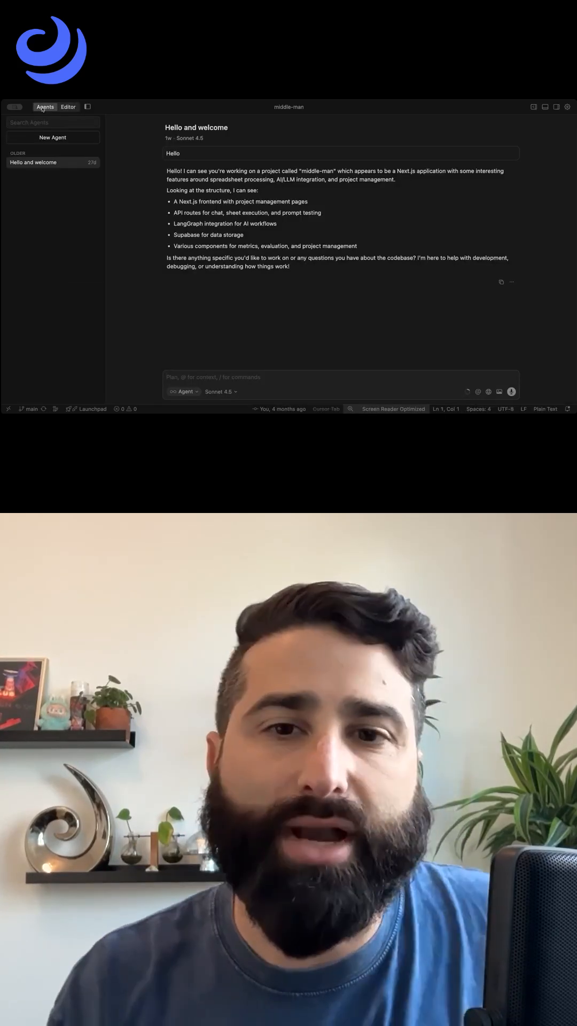